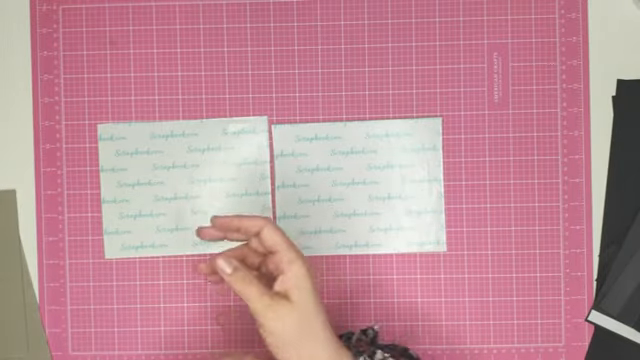
{"action": "mouse_move", "coordinate": [540, 300]}
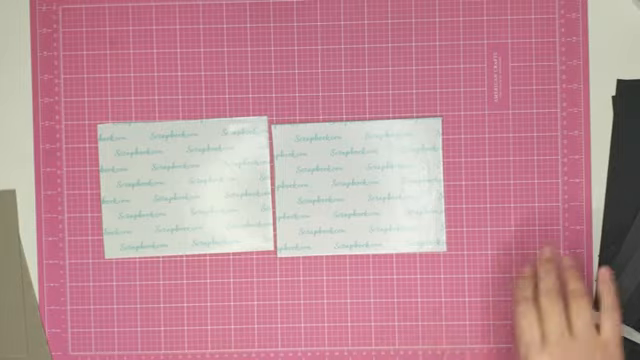